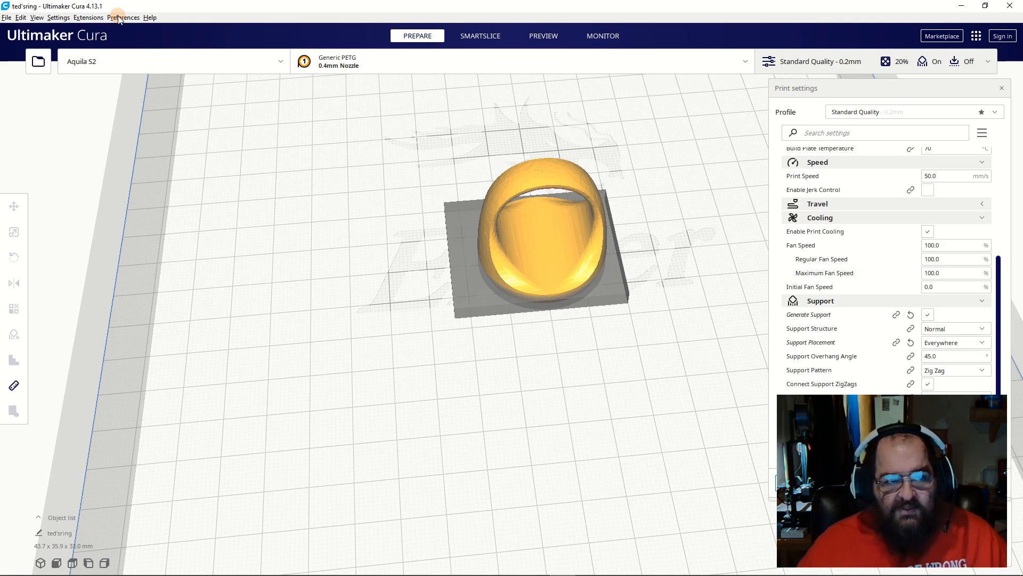
Reach the Aquila S2 Machine Settings via Preferences, Printers
click(123, 17)
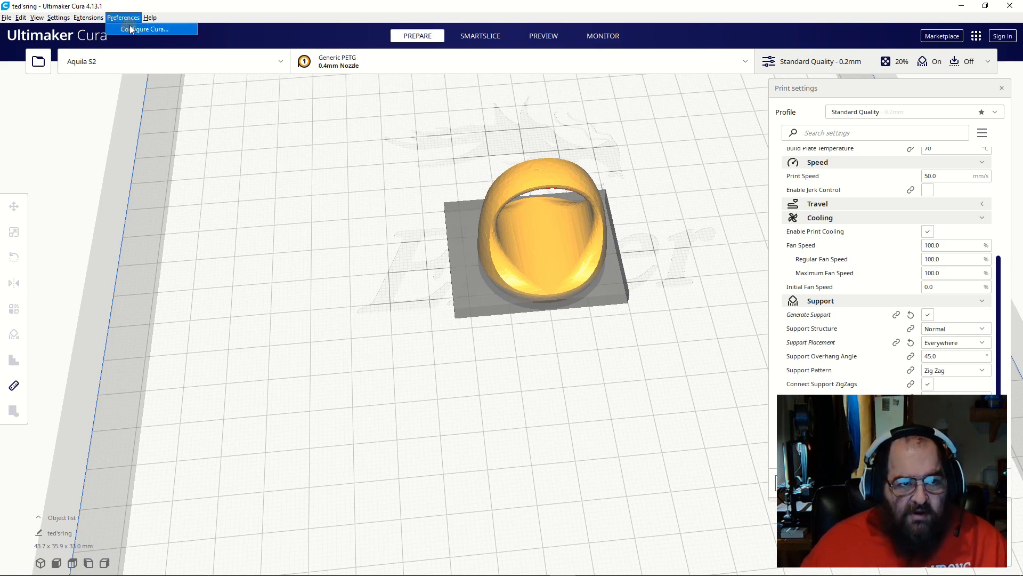
click(143, 29)
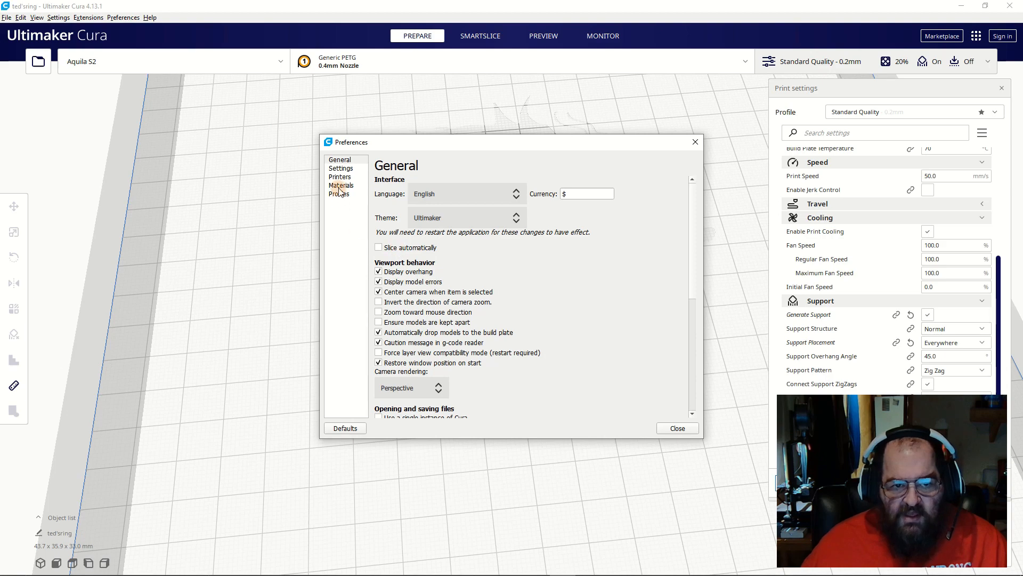
click(339, 176)
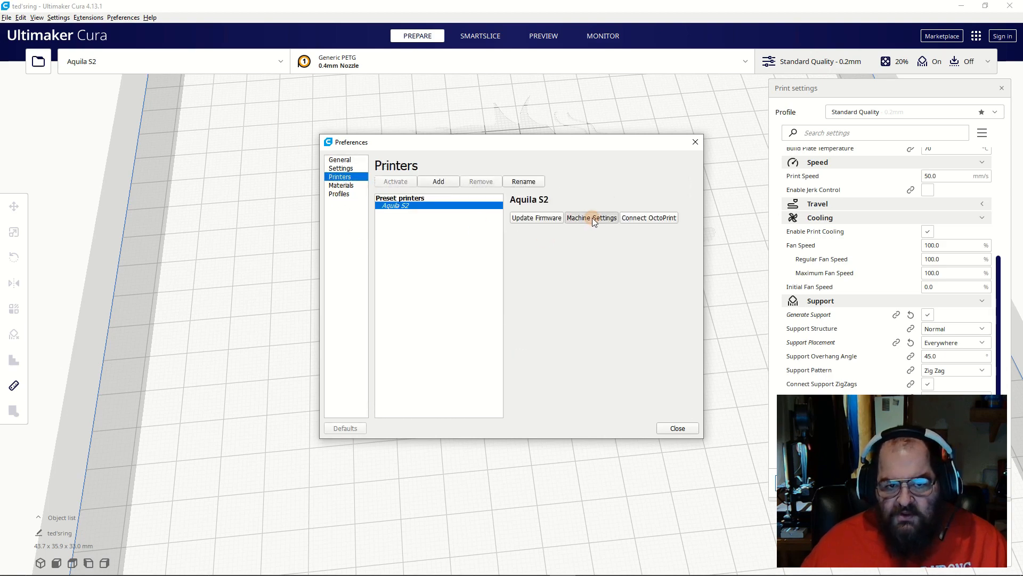
click(590, 217)
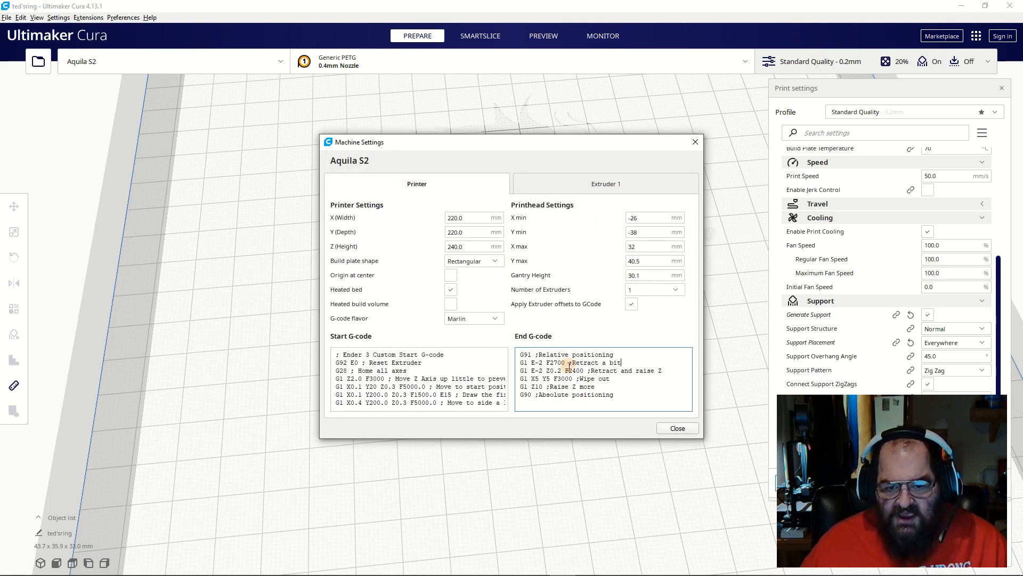
Scroll the End G-code to its closing M117 notify, M300 P100, G4 P500, M300 P250 lines
scroll(down, 3)
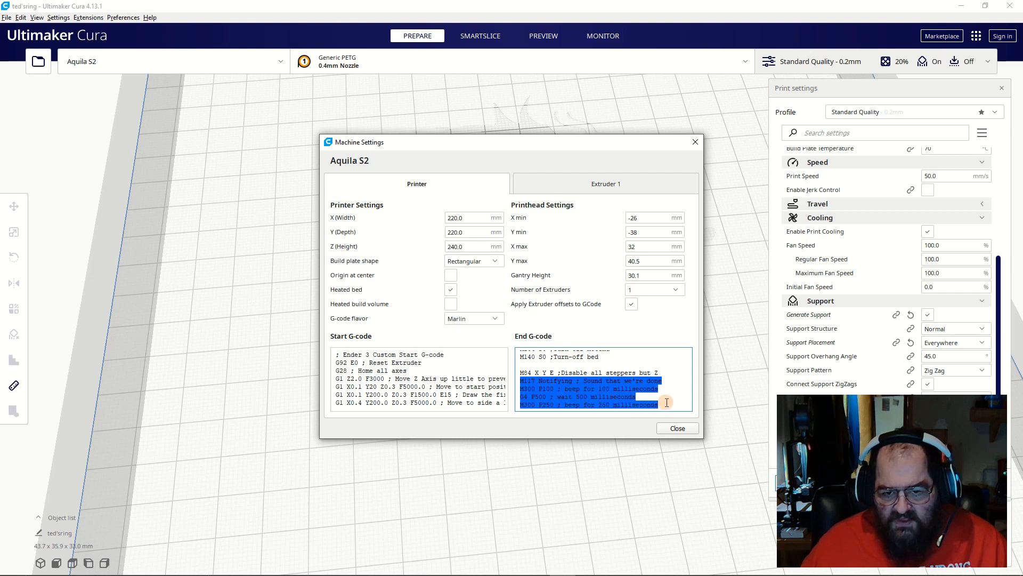
click(577, 380)
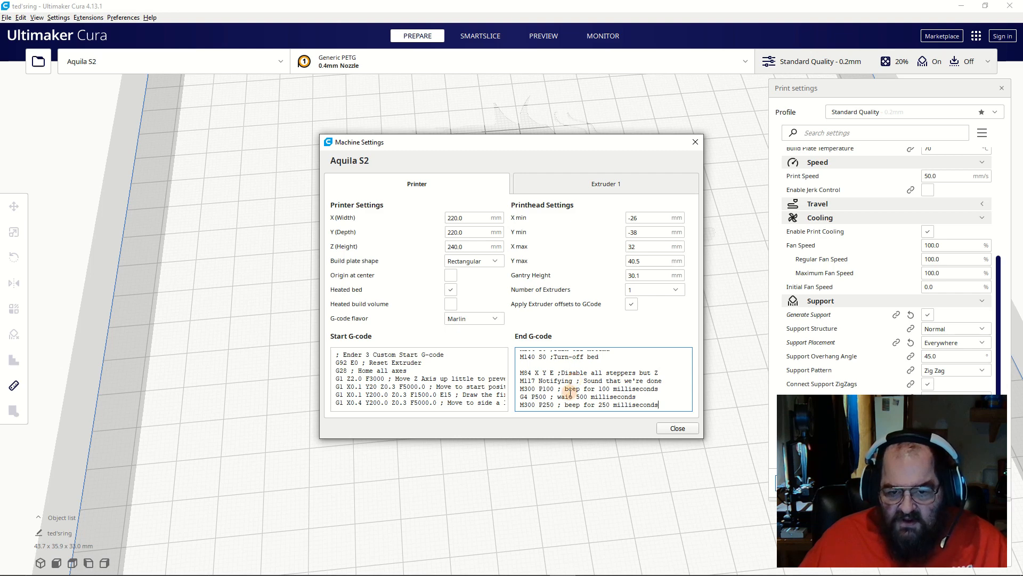
mouse_move(642, 390)
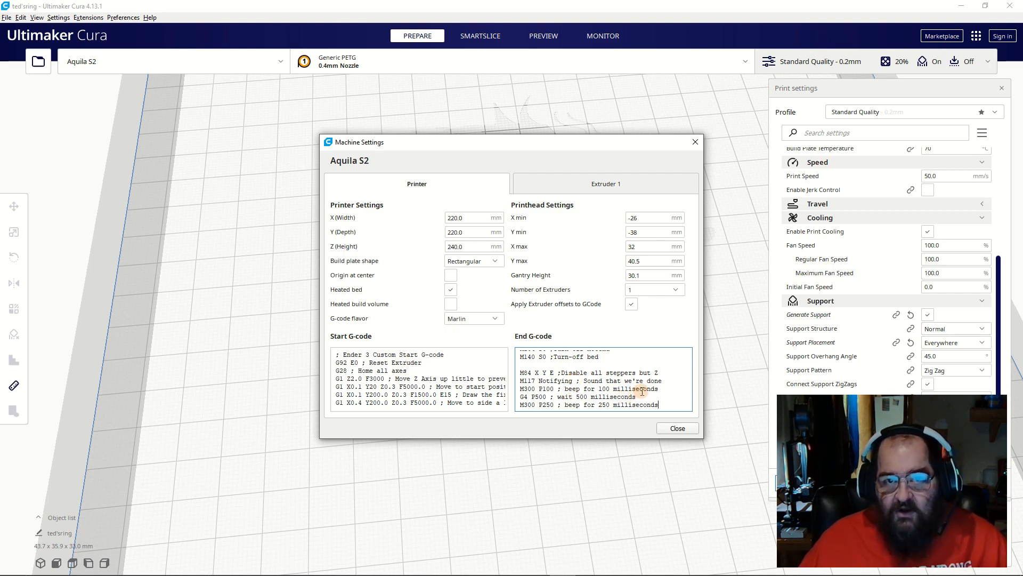